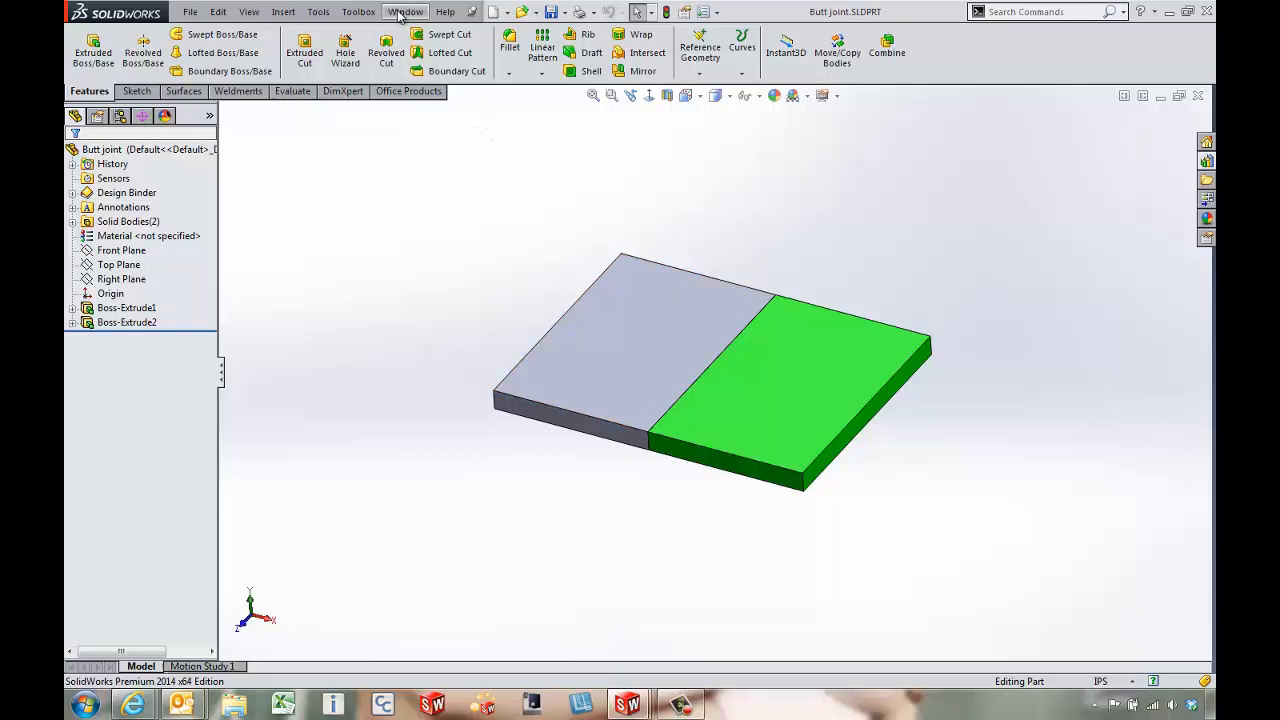
List the open part files from the Window menu to pick another joint design.
left_click(404, 12)
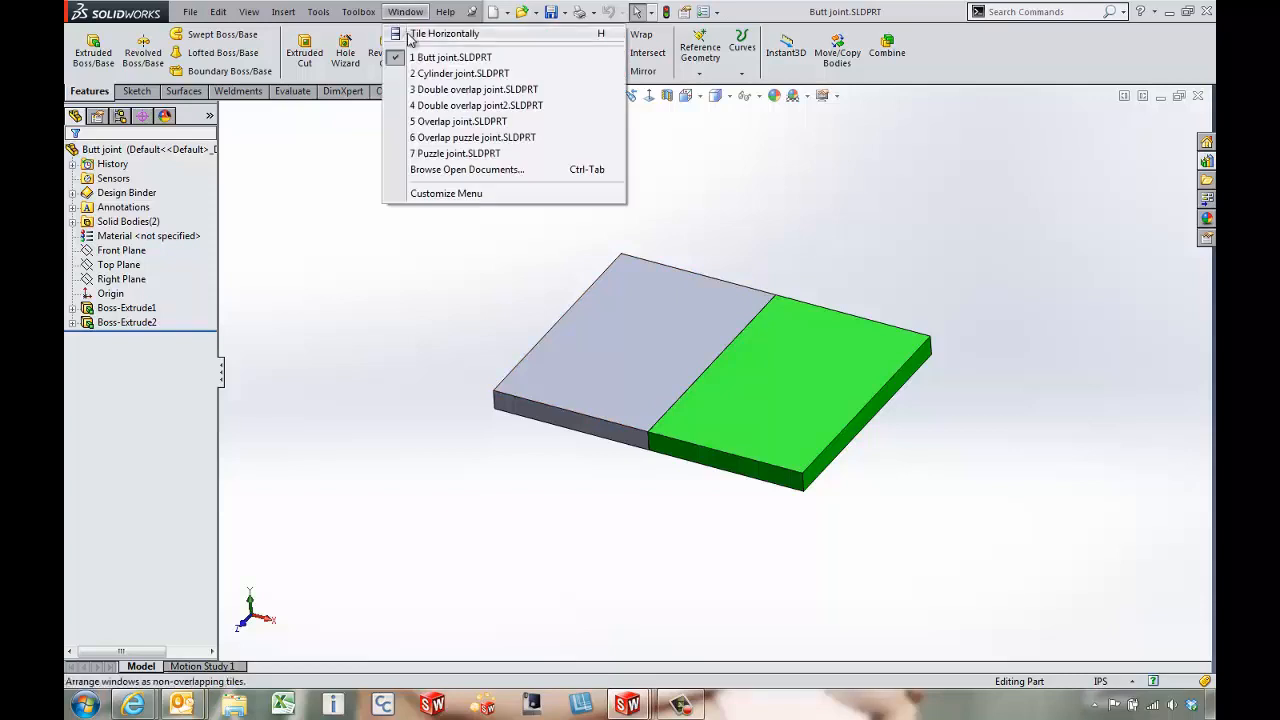
mouse_move(430, 122)
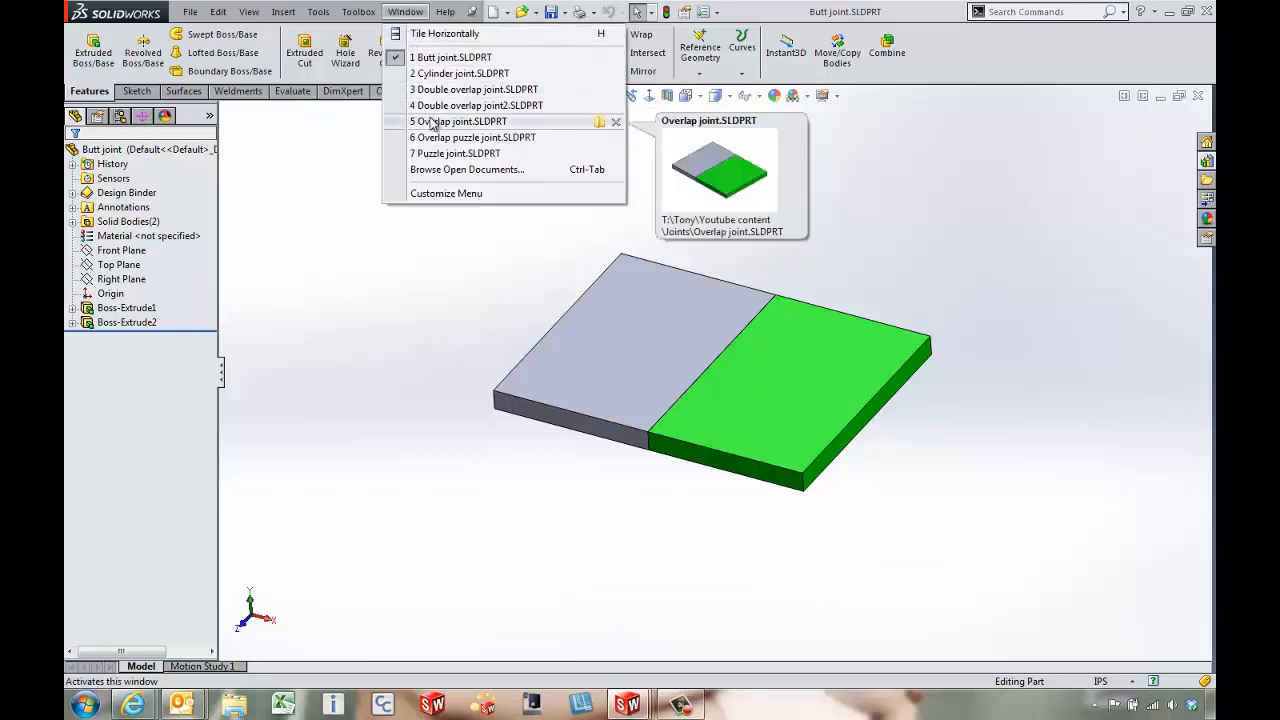
Show Overlap joint.SLDPRT with its stepped lap, then bring the open-files list back up.
left_click(460, 122)
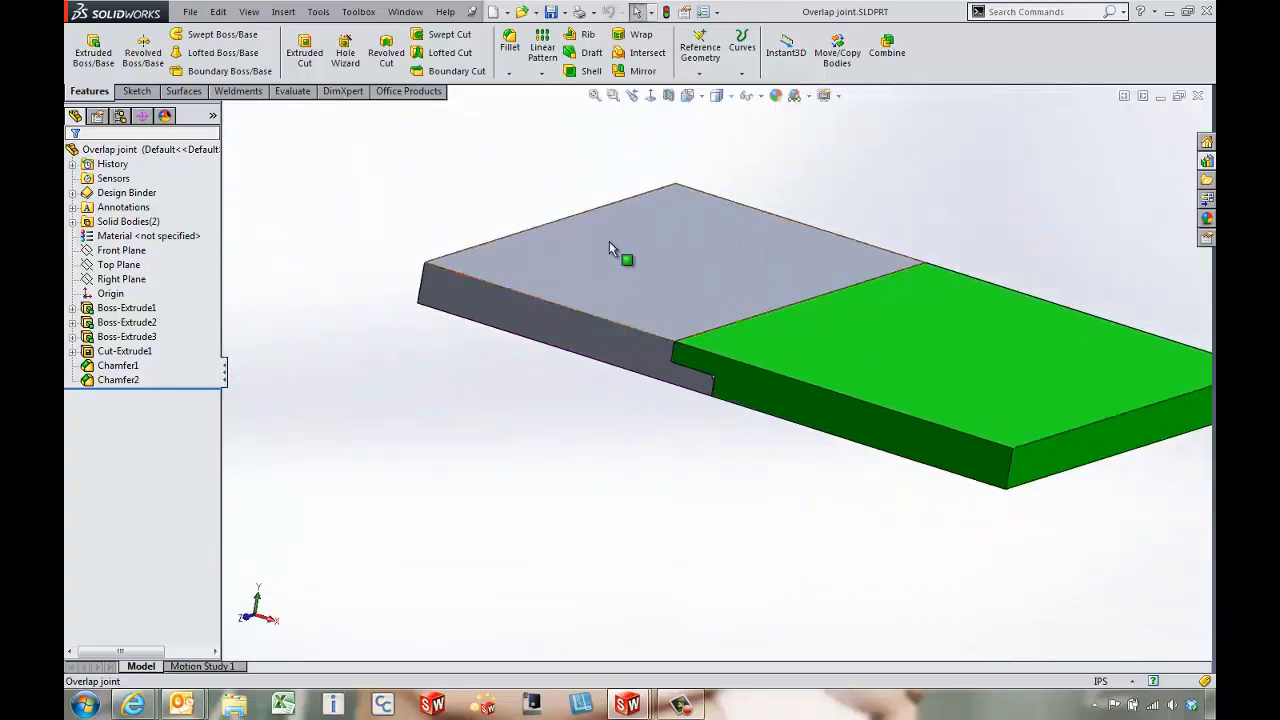
left_click(404, 12)
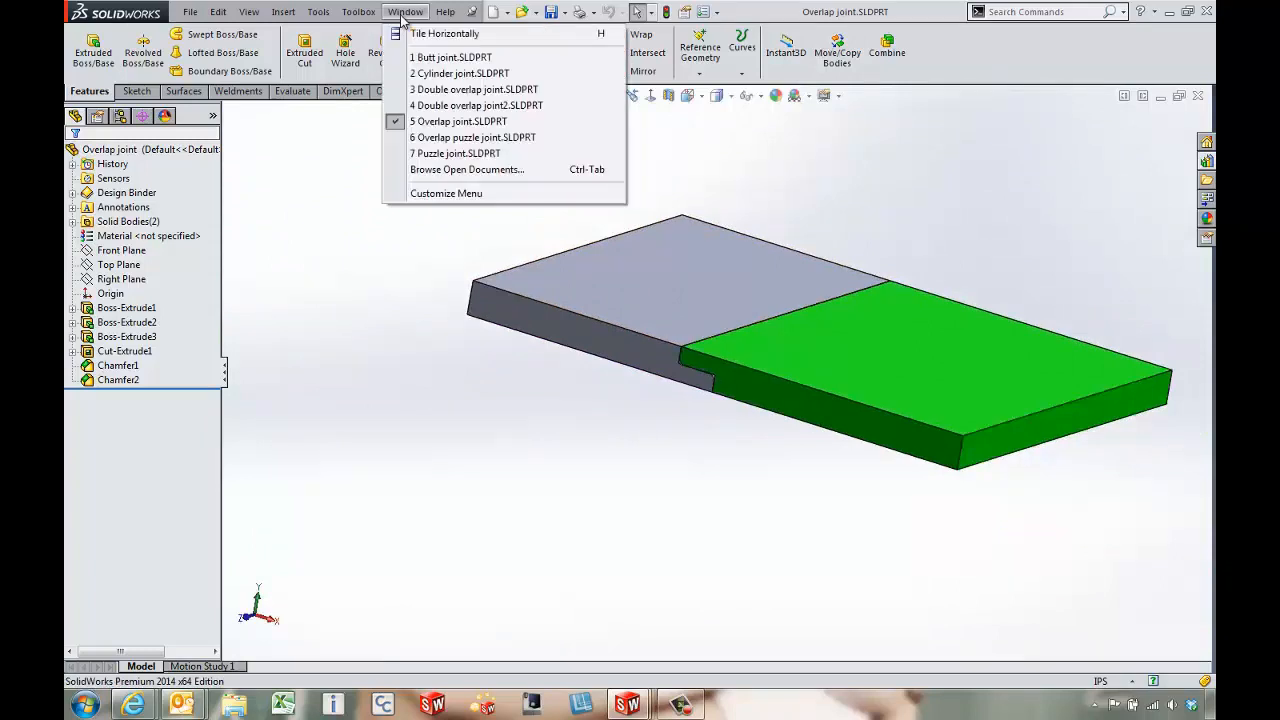
mouse_move(476, 104)
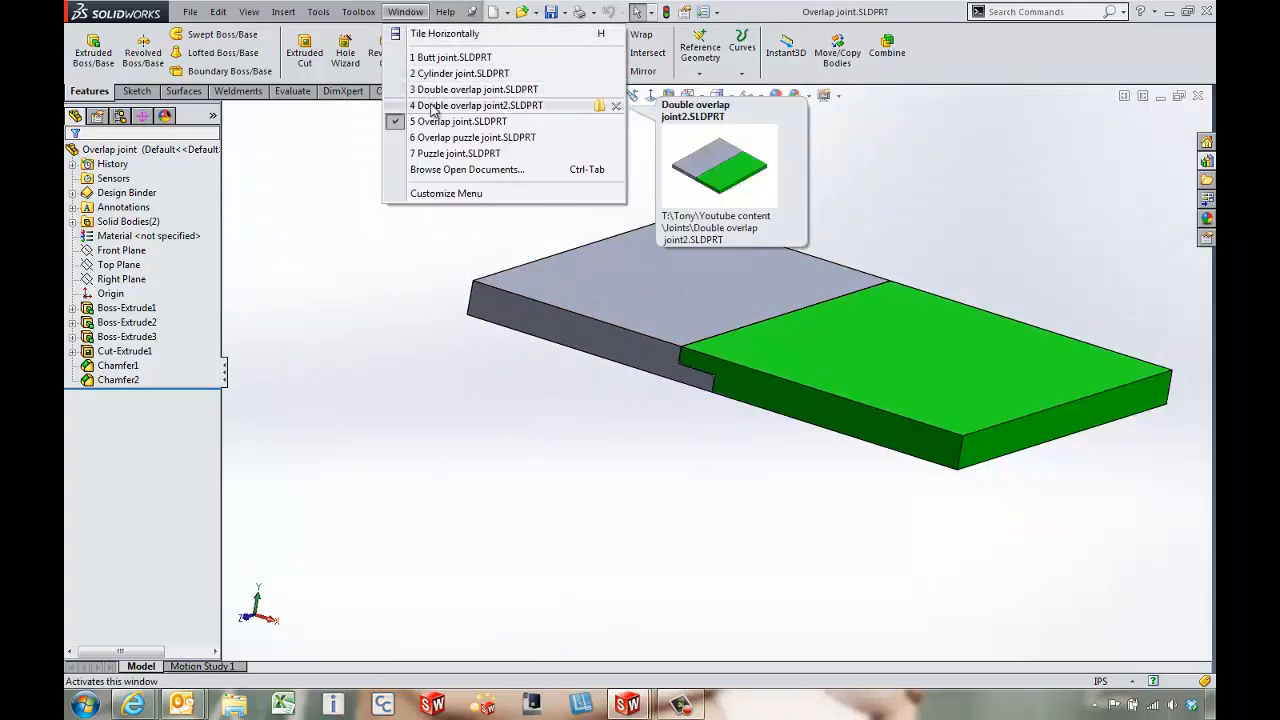
Show Double overlap joint.SLDPRT with its notched lap, then bring the open-files list back up.
left_click(480, 104)
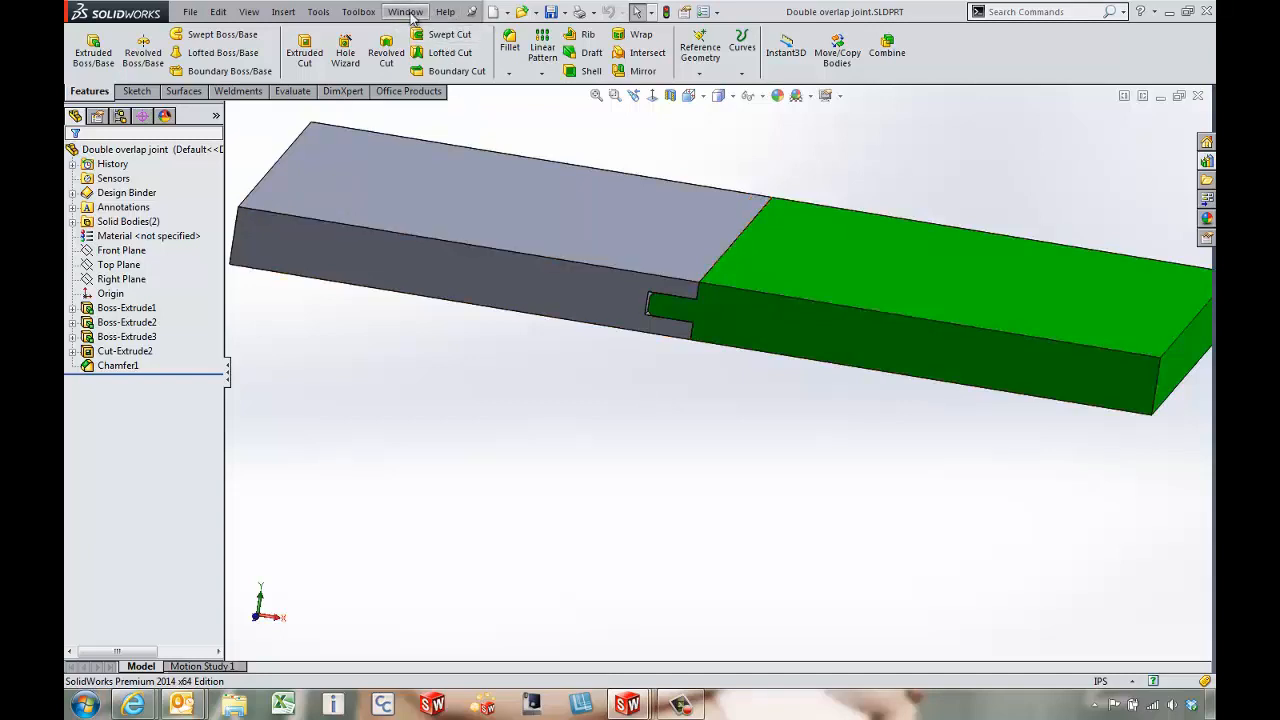
left_click(404, 12)
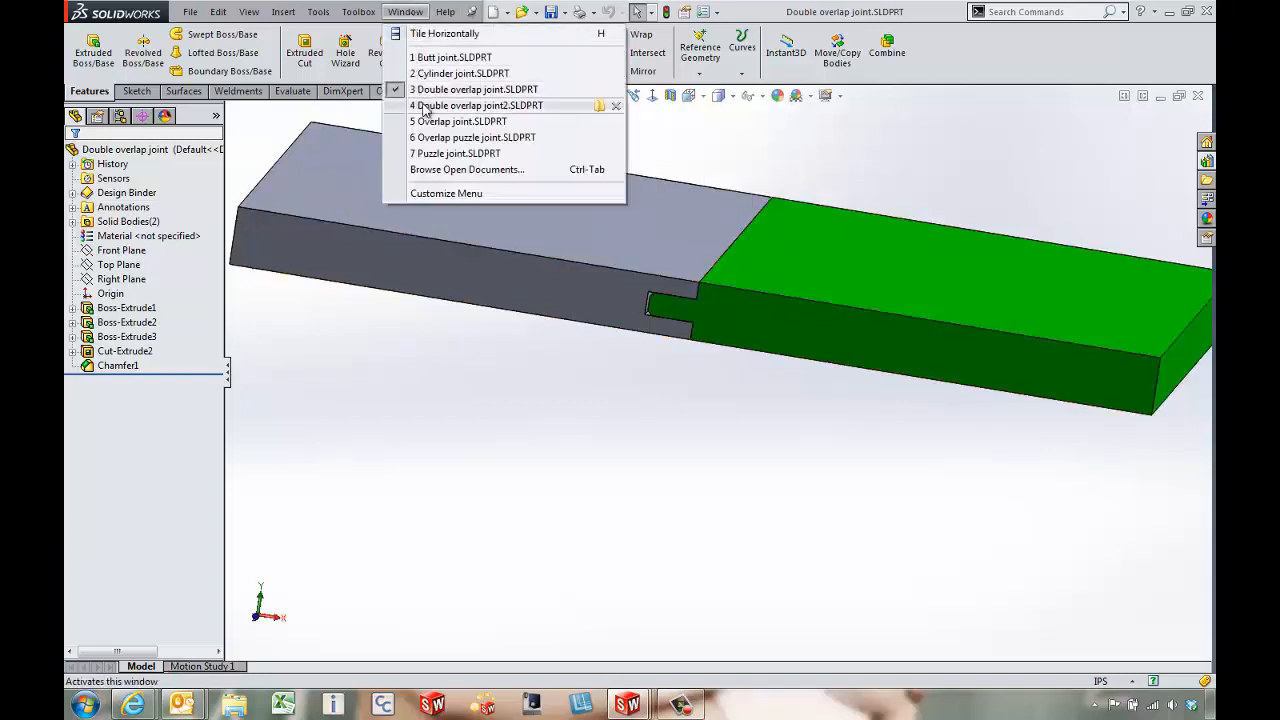
Show Double overlap joint2.SLDPRT as a shaded solid, then bring the open-files list back up.
left_click(476, 104)
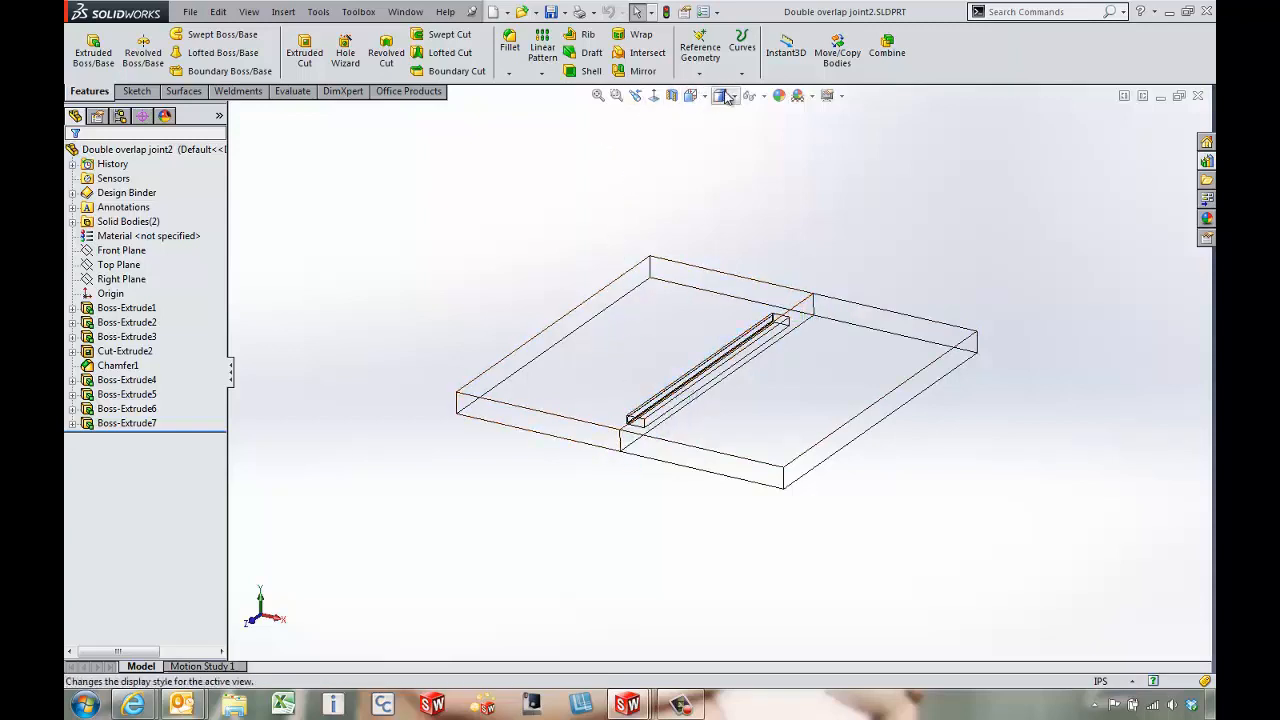
left_click(722, 96)
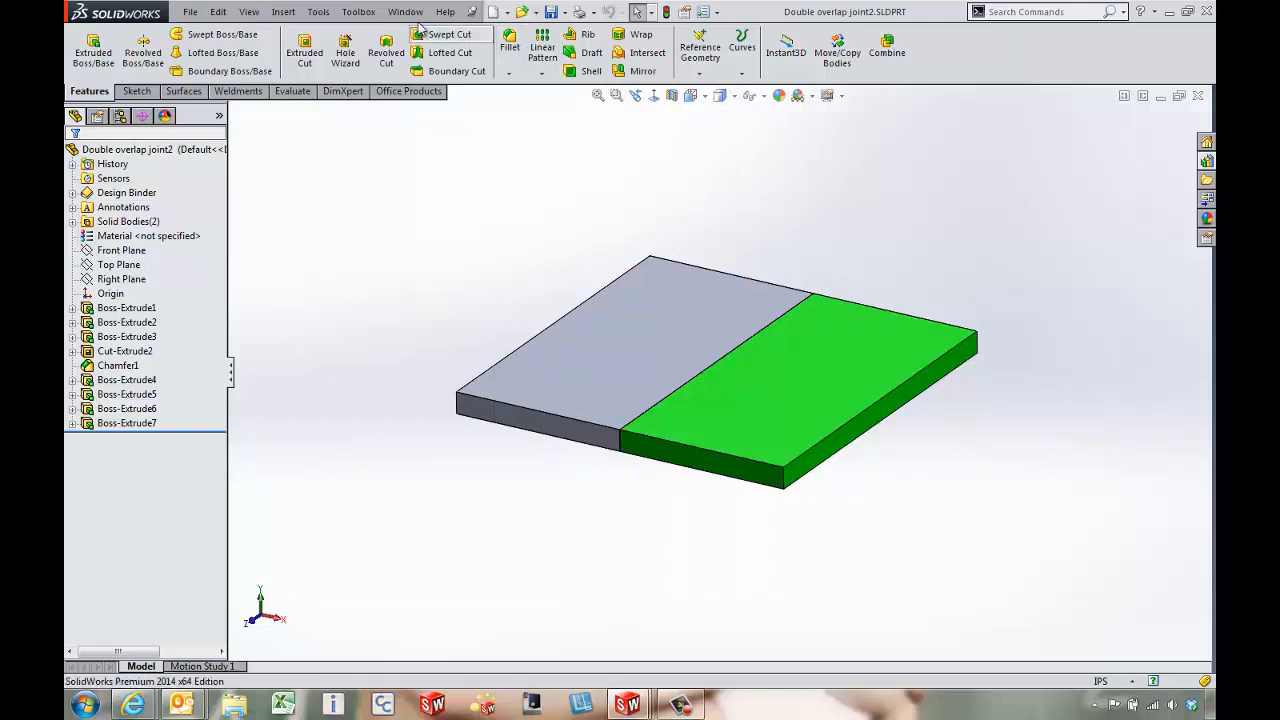
left_click(404, 12)
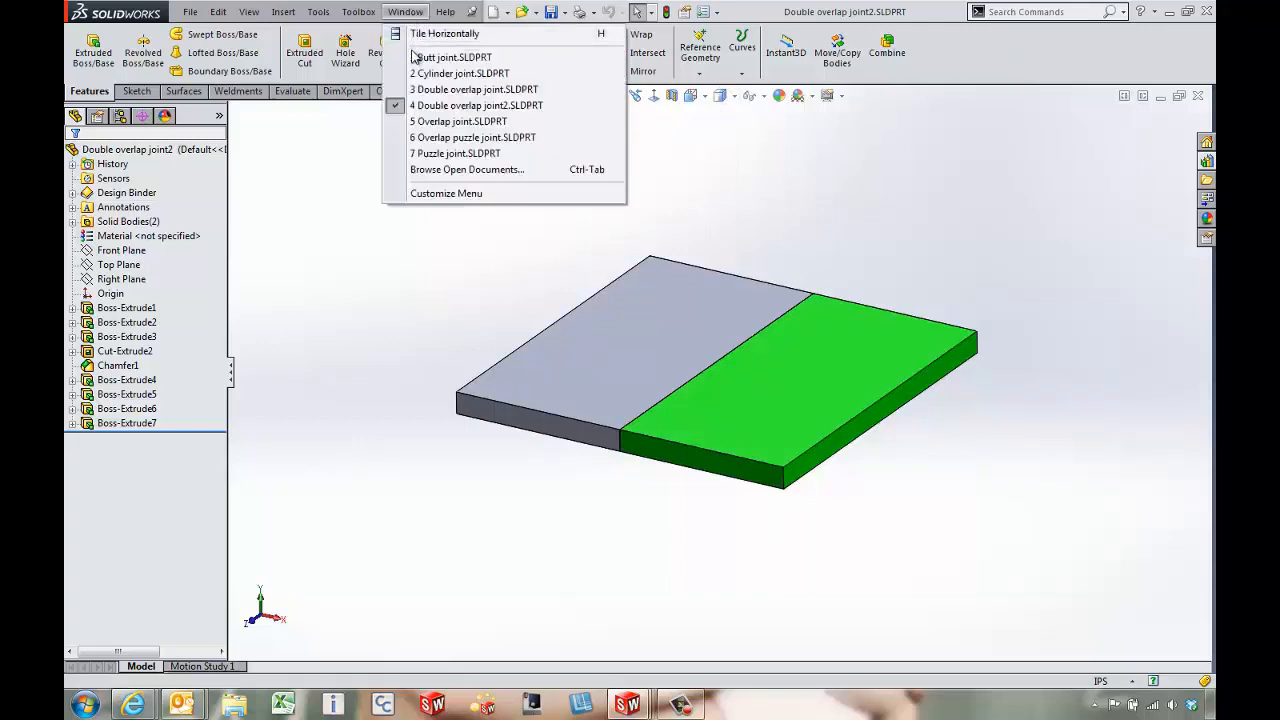
mouse_move(470, 136)
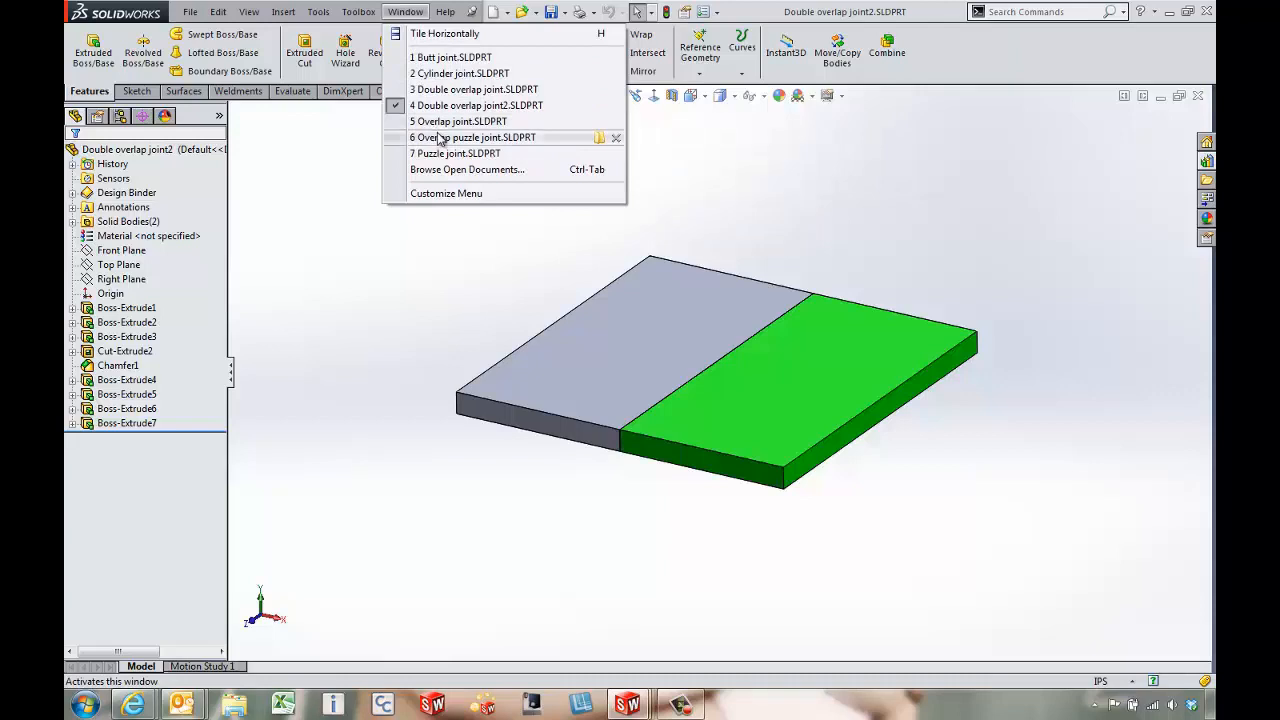
mouse_move(456, 152)
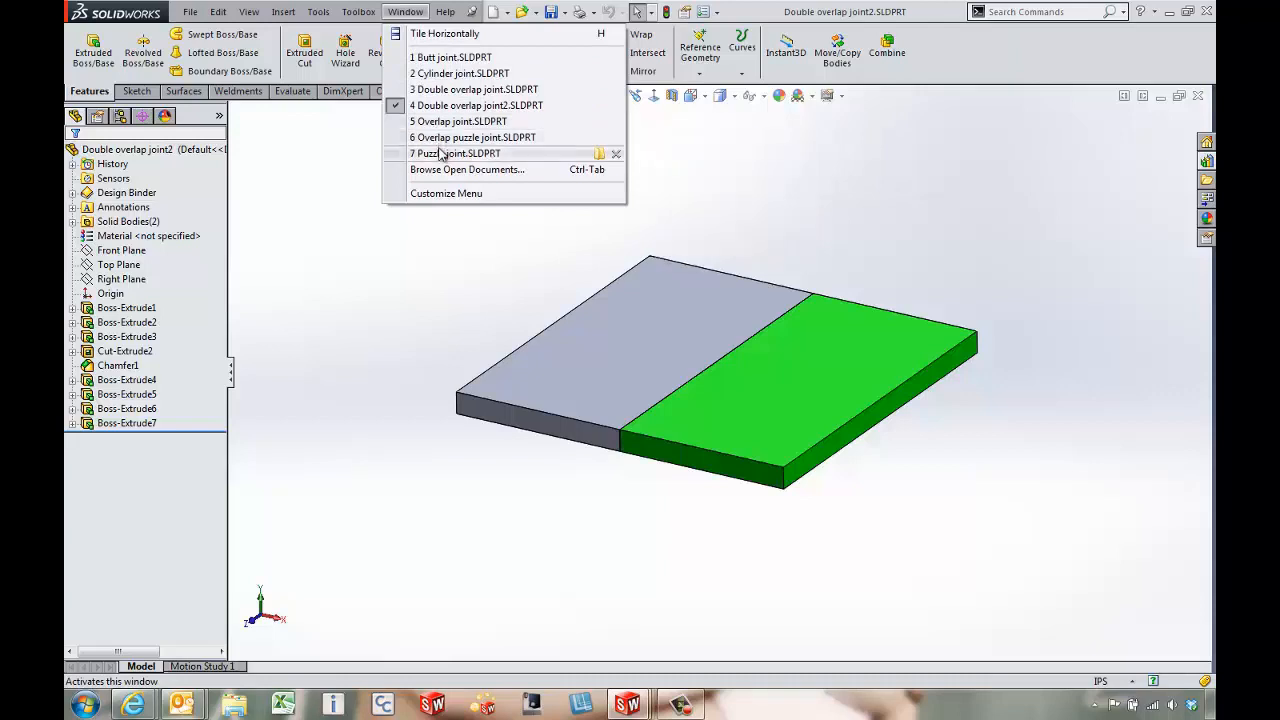
Show Puzzle joint.SLDPRT viewed from above, then bring the open-files list back up.
left_click(456, 152)
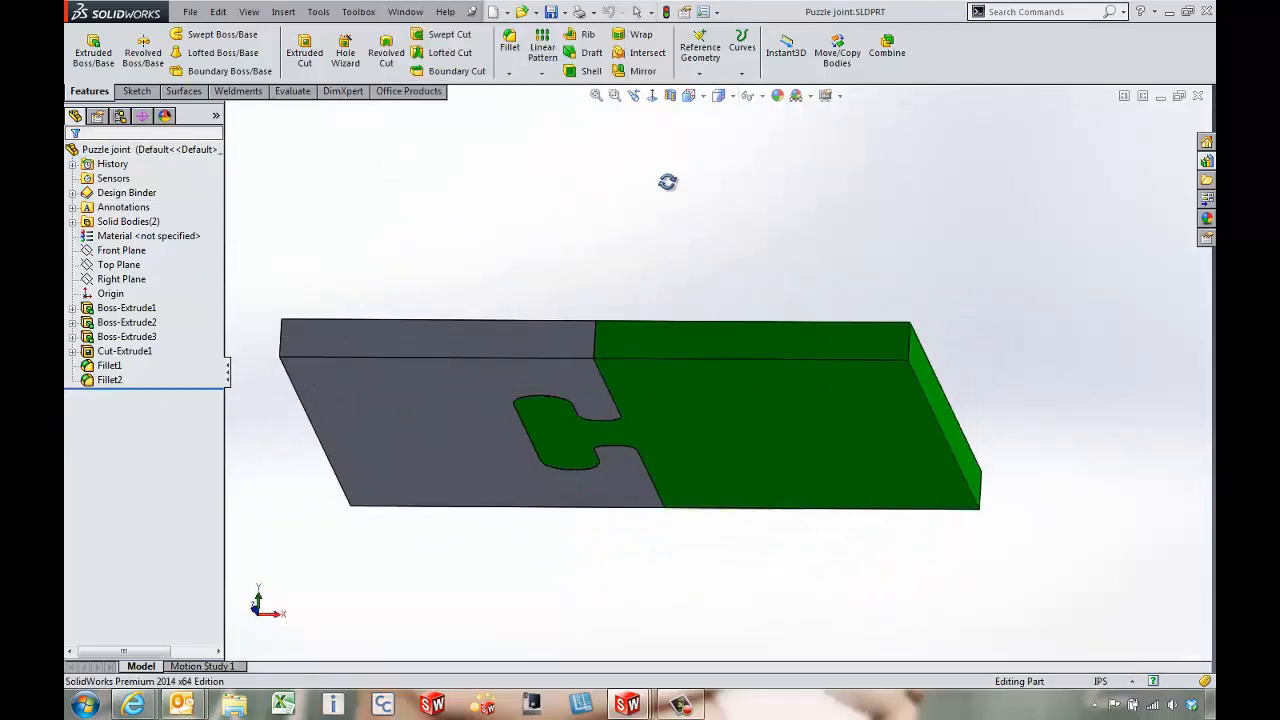
left_click_drag(668, 180, 660, 350)
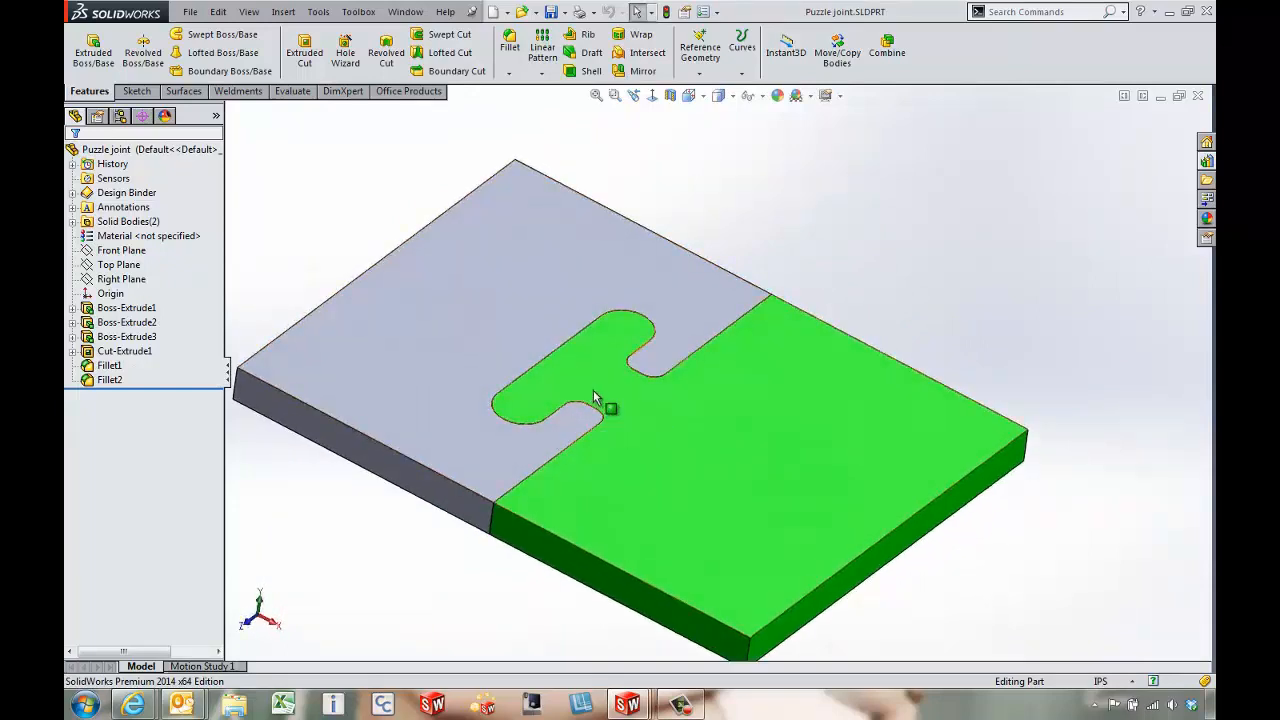
mouse_move(580, 496)
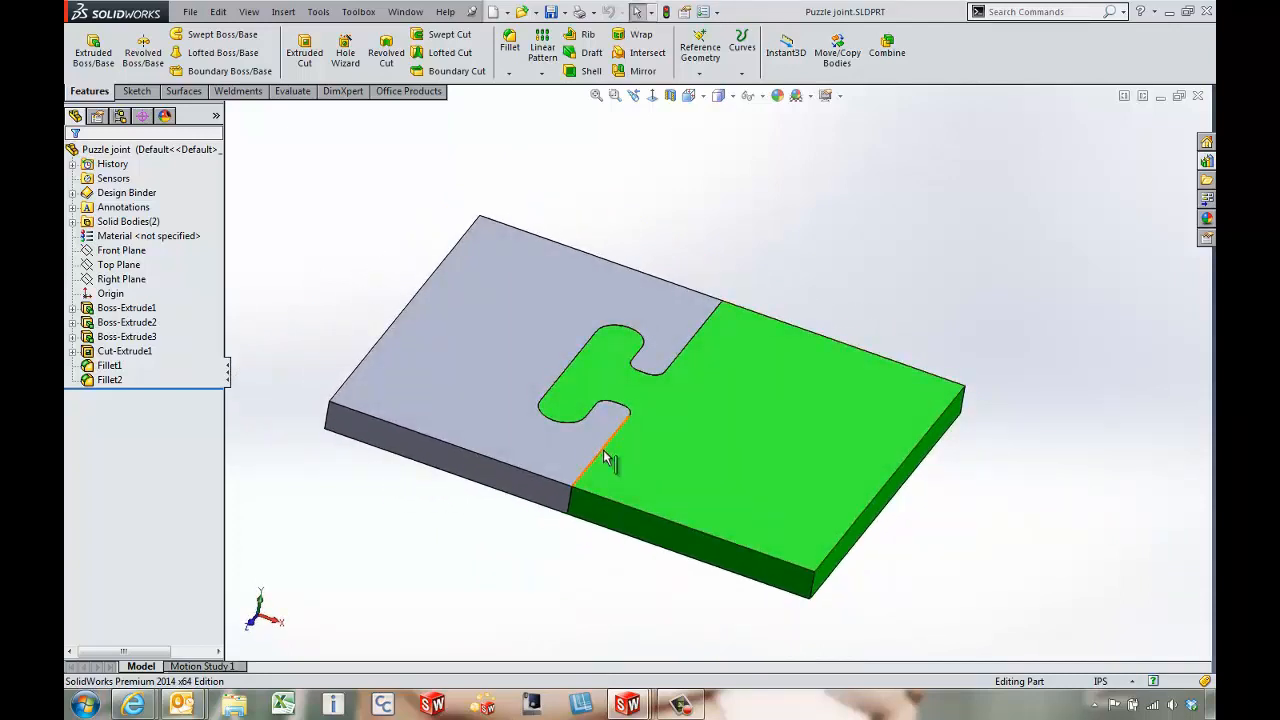
left_click(404, 12)
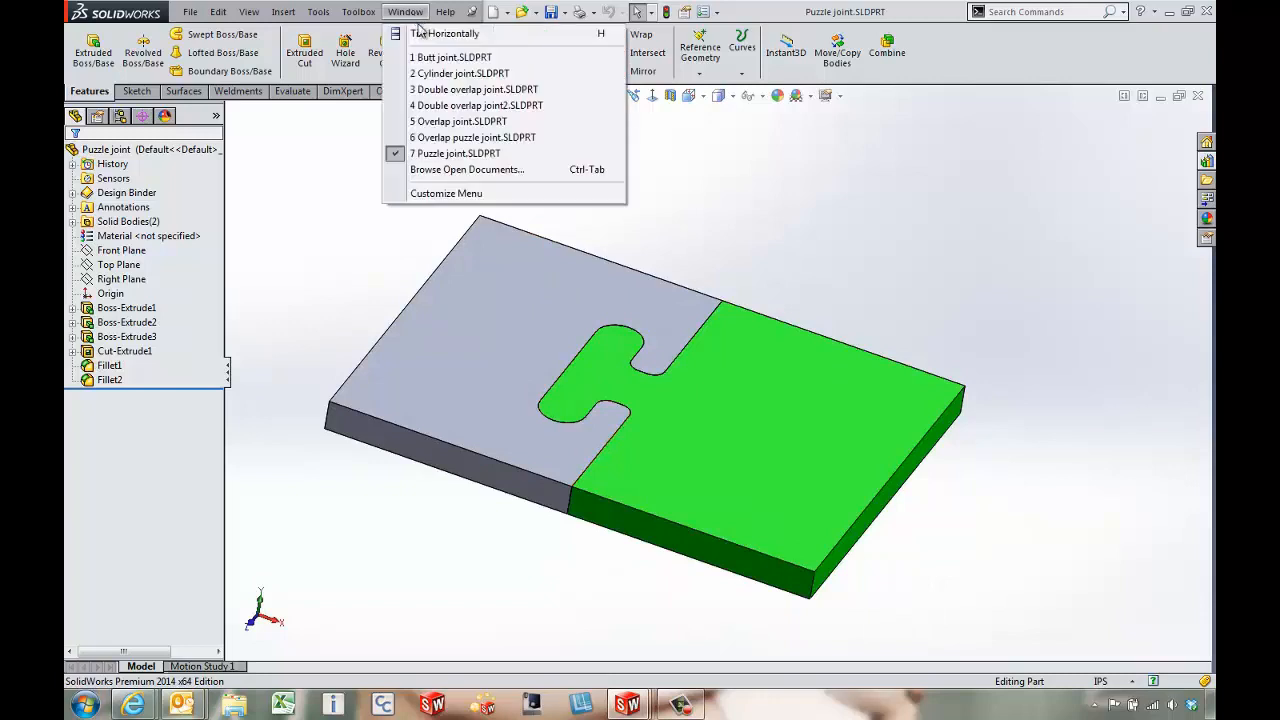
mouse_move(472, 136)
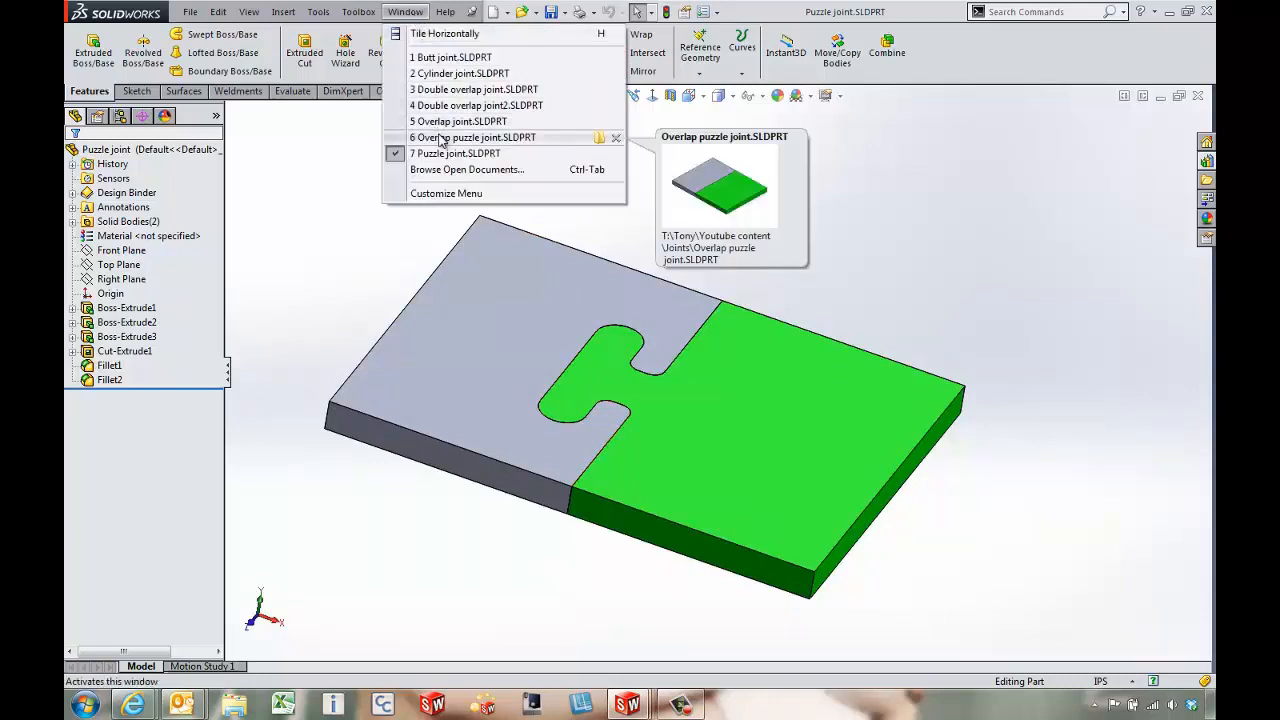
Show Overlap puzzle joint.SLDPRT and expand its Solid Bodies folder.
left_click(472, 136)
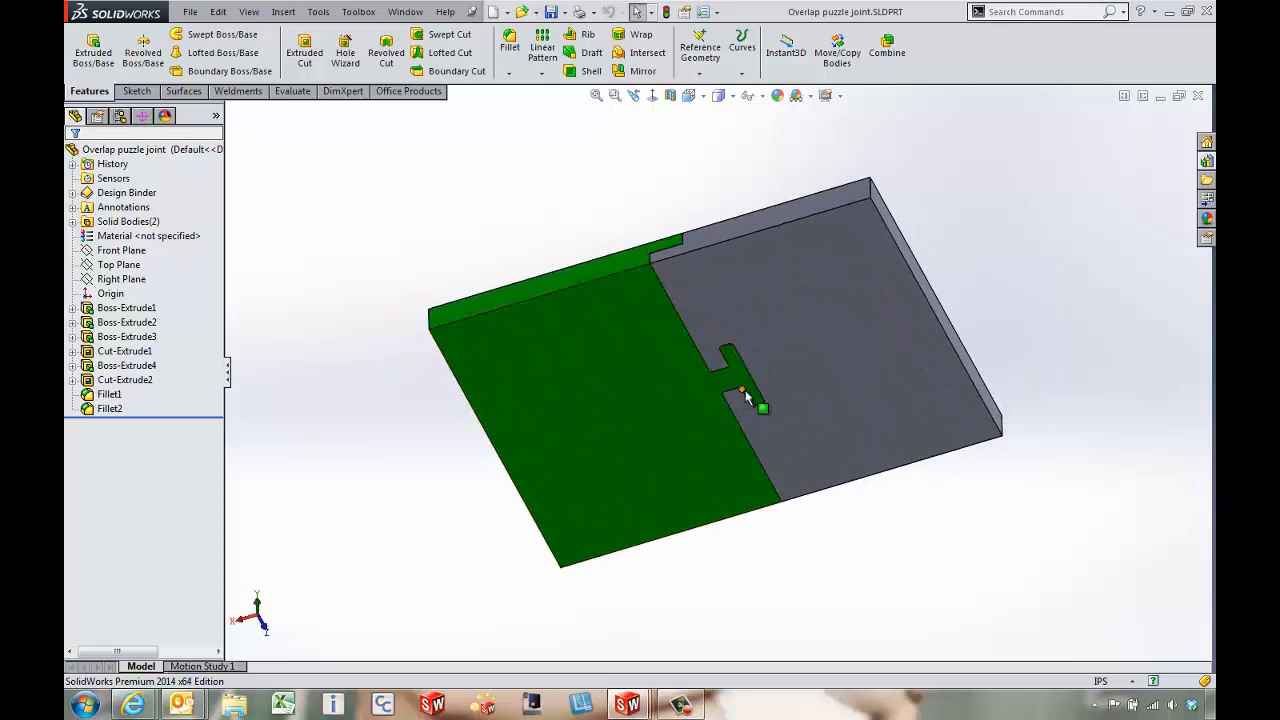
mouse_move(788, 278)
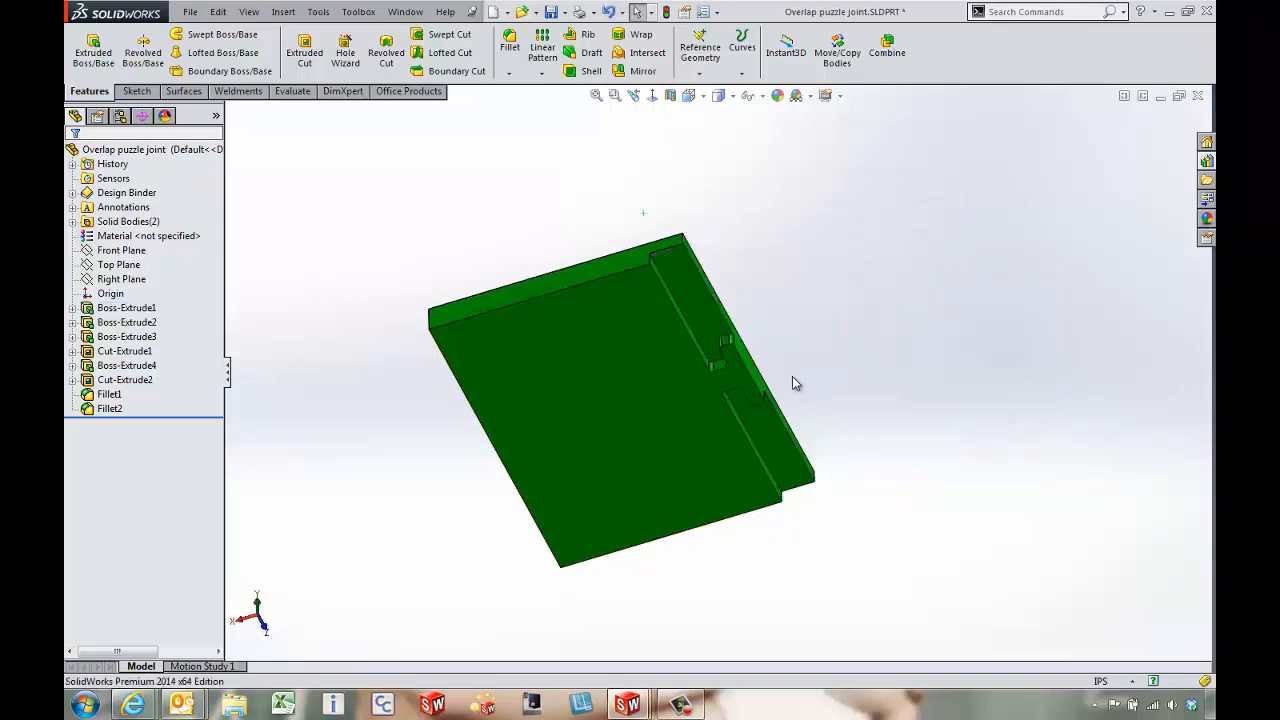
left_click_drag(796, 384, 710, 324)
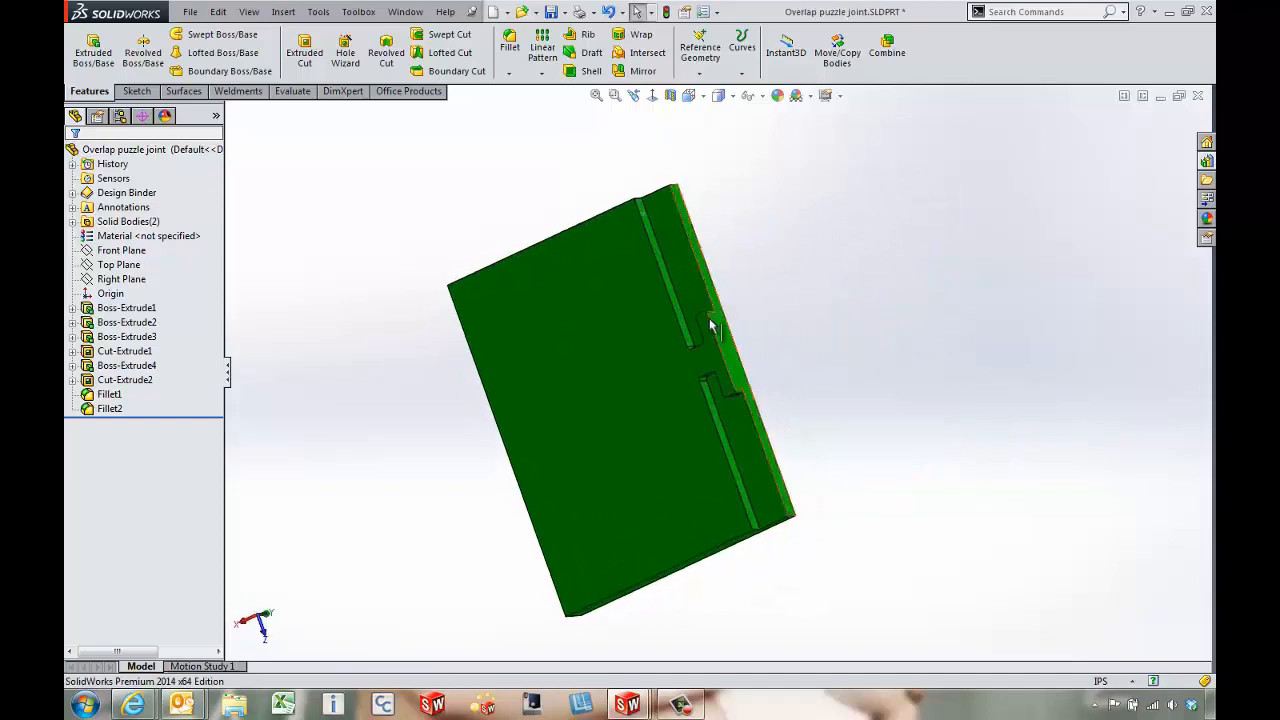
left_click(120, 250)
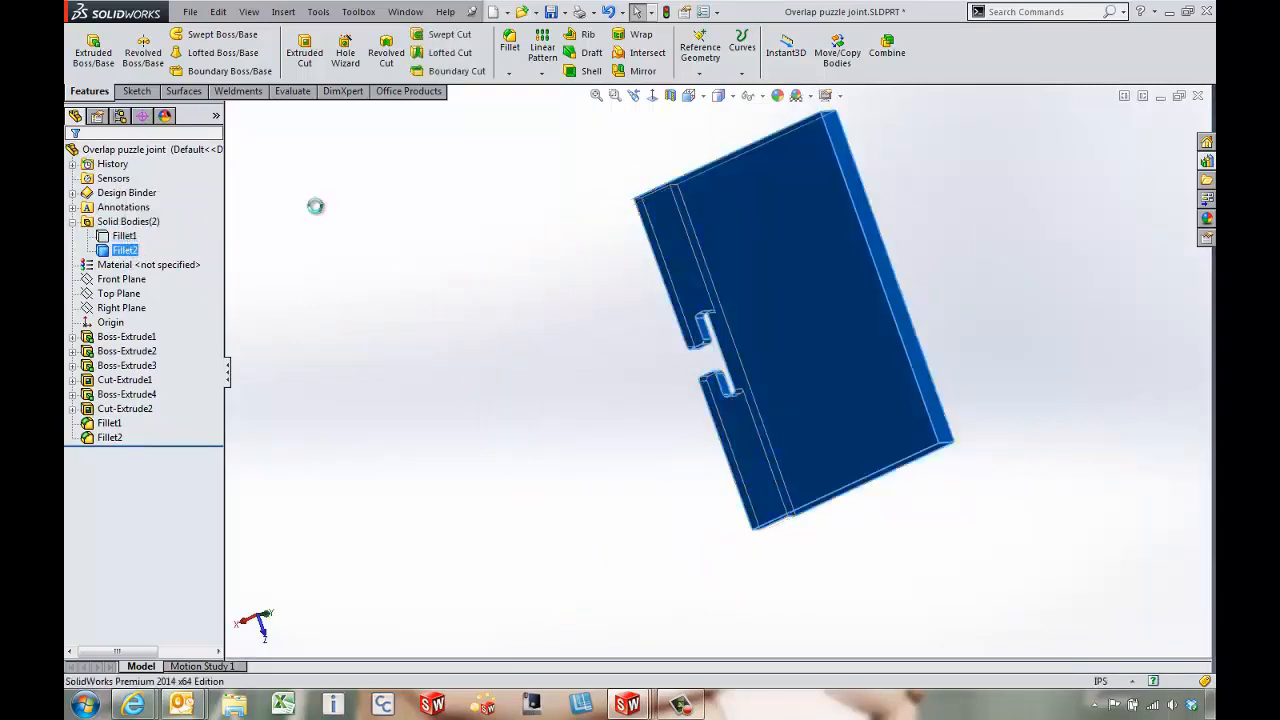
Examine the slot in the grey body up close, restore both bodies, then list the open files.
left_click_drag(316, 206, 864, 536)
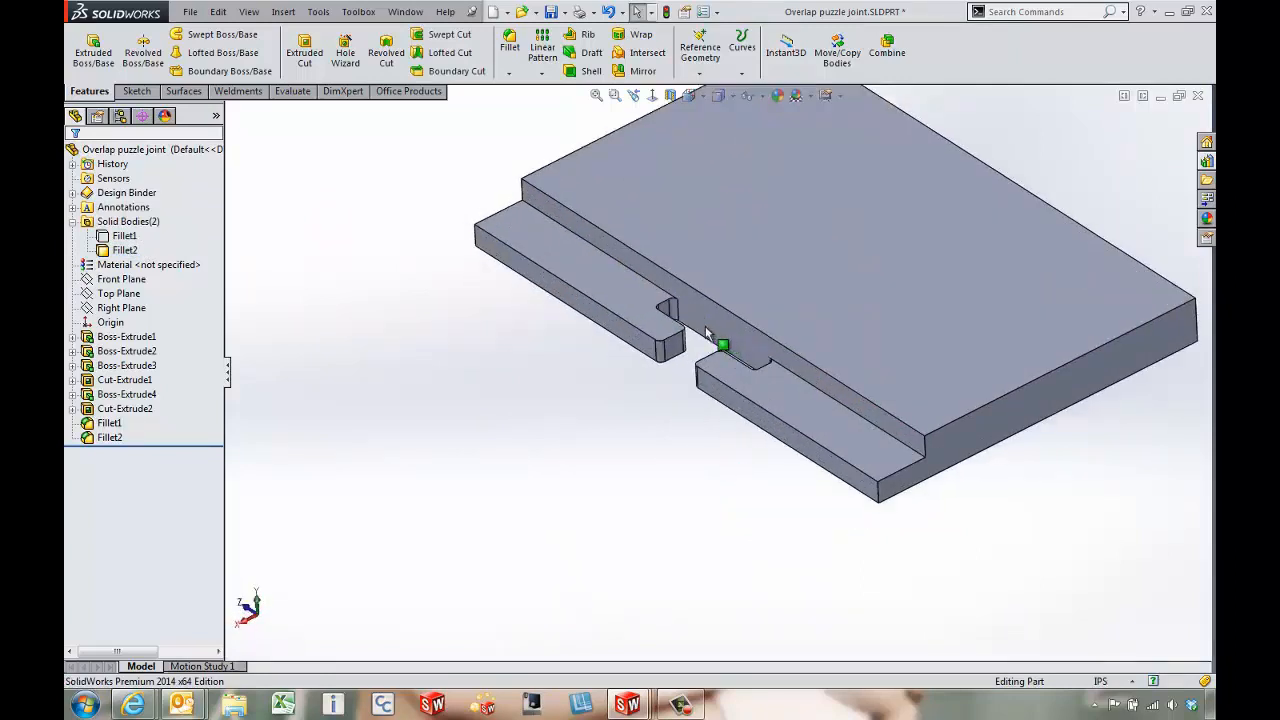
left_click_drag(704, 332, 676, 460)
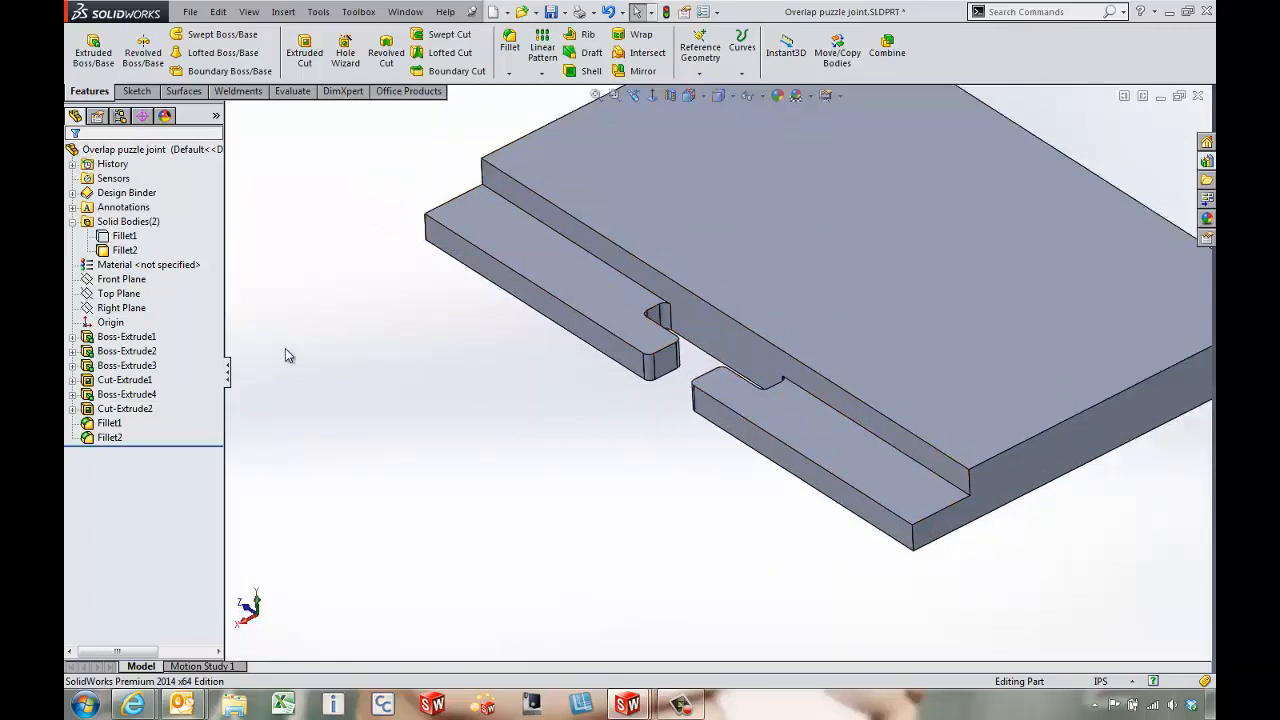
left_click(124, 236)
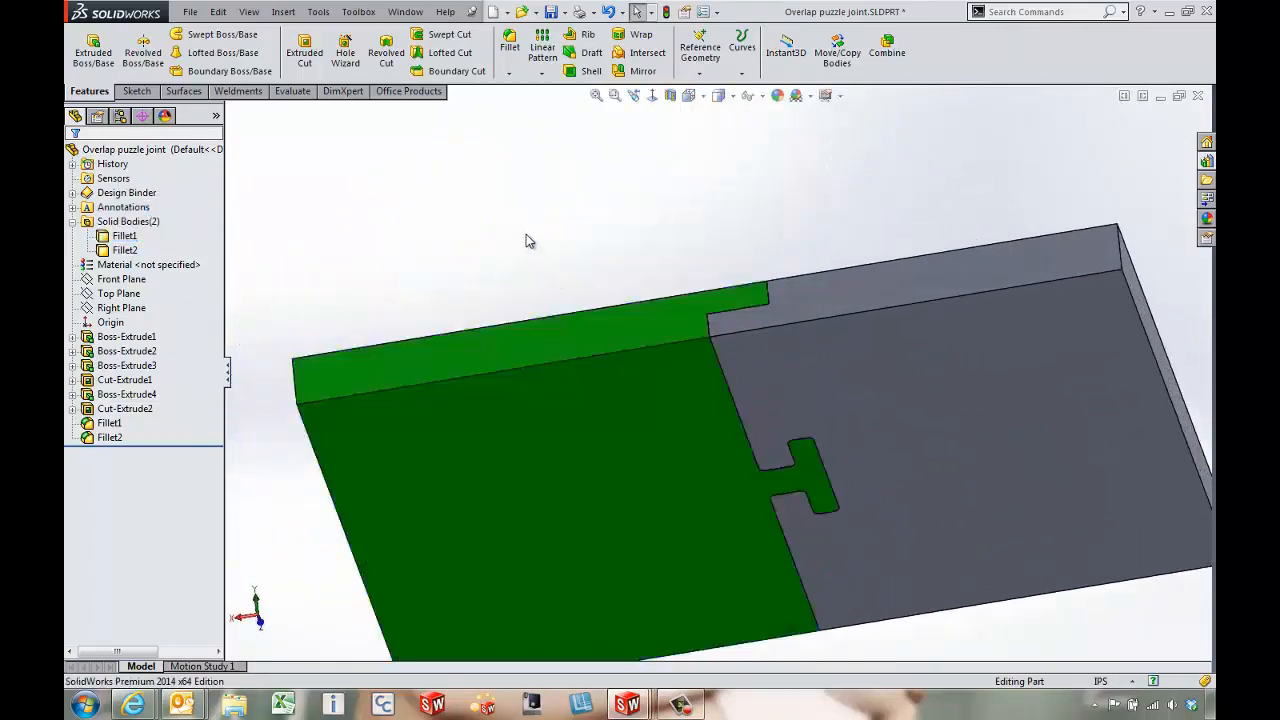
left_click(404, 12)
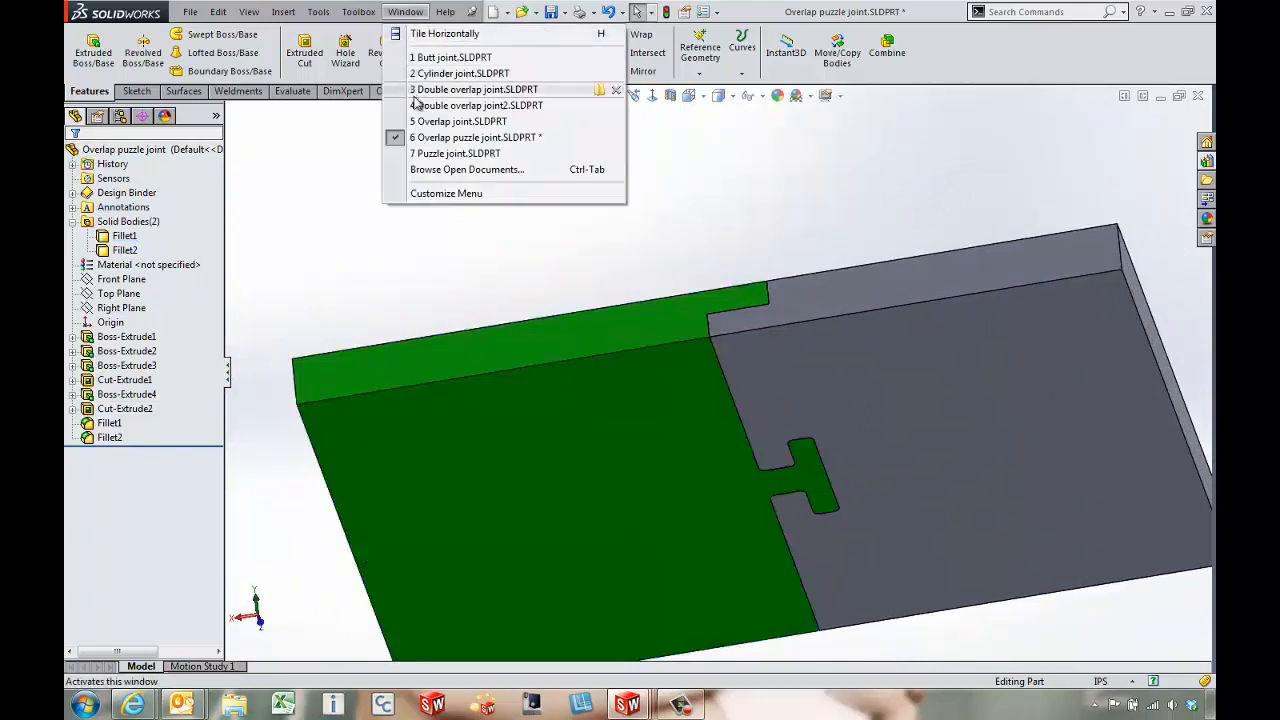
mouse_move(476, 104)
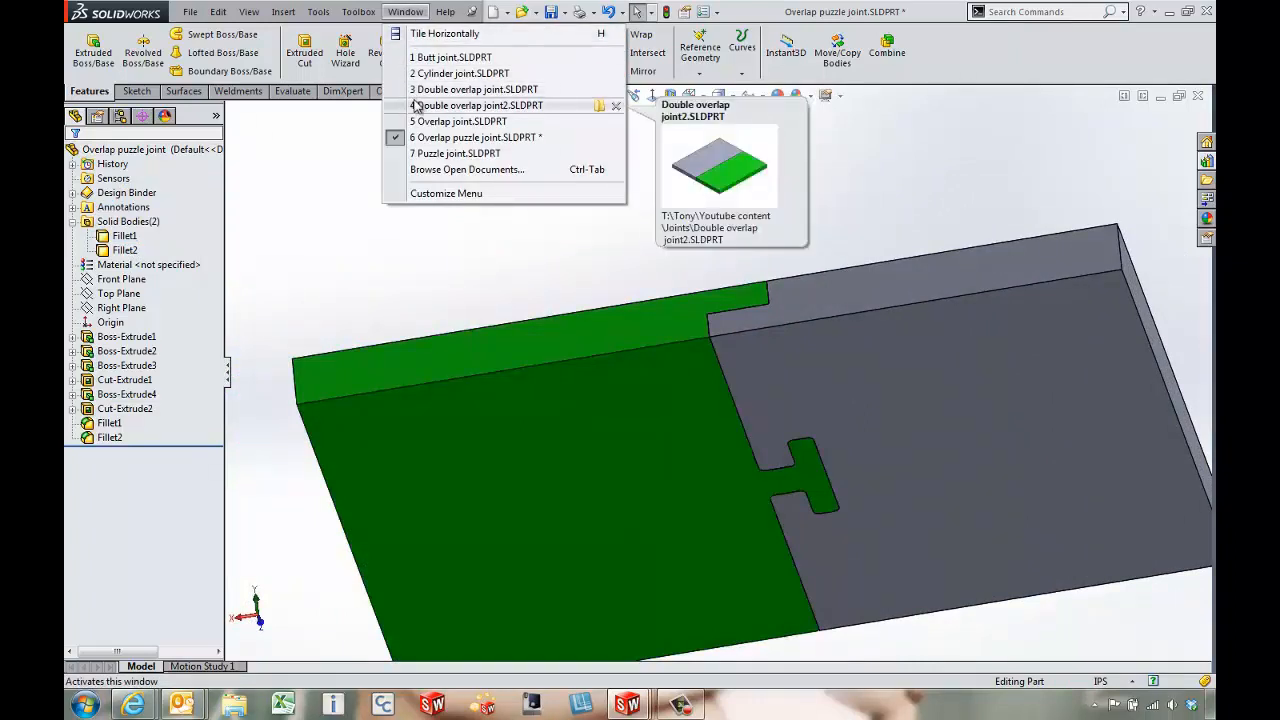
mouse_move(460, 72)
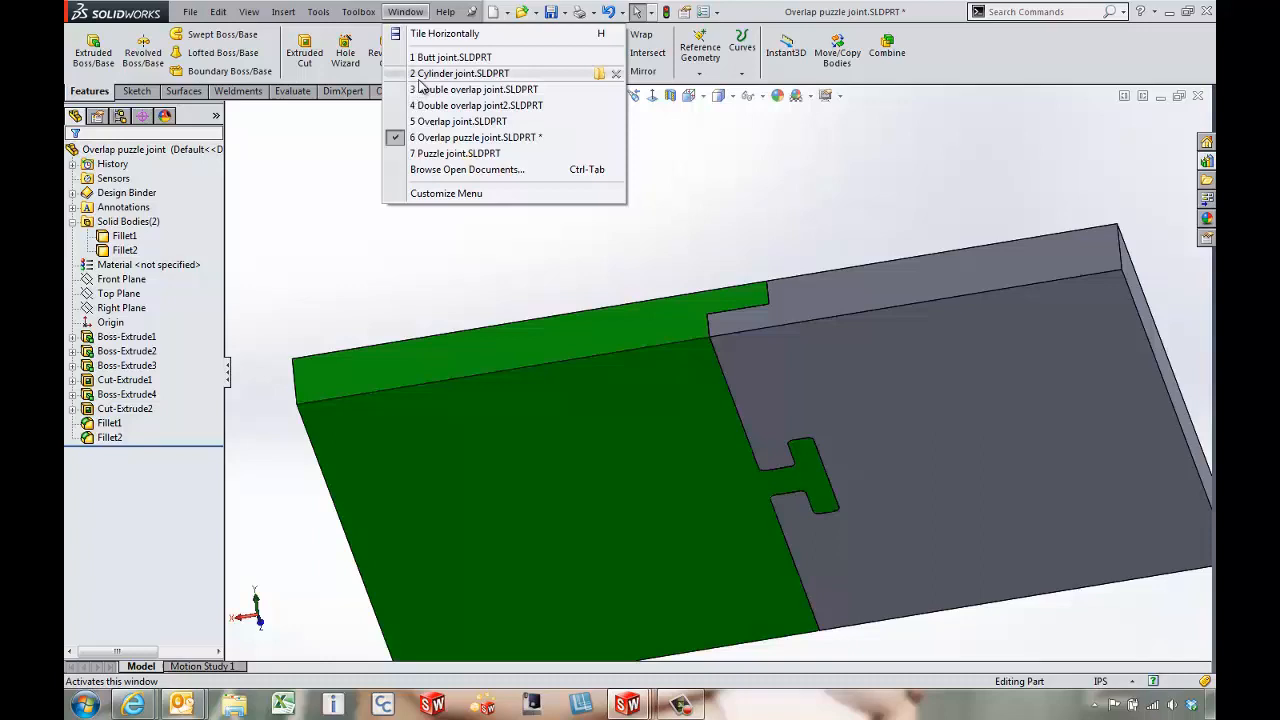
Show Cylinder joint.SLDPRT, expand its Solid Bodies and start a section view.
left_click(464, 72)
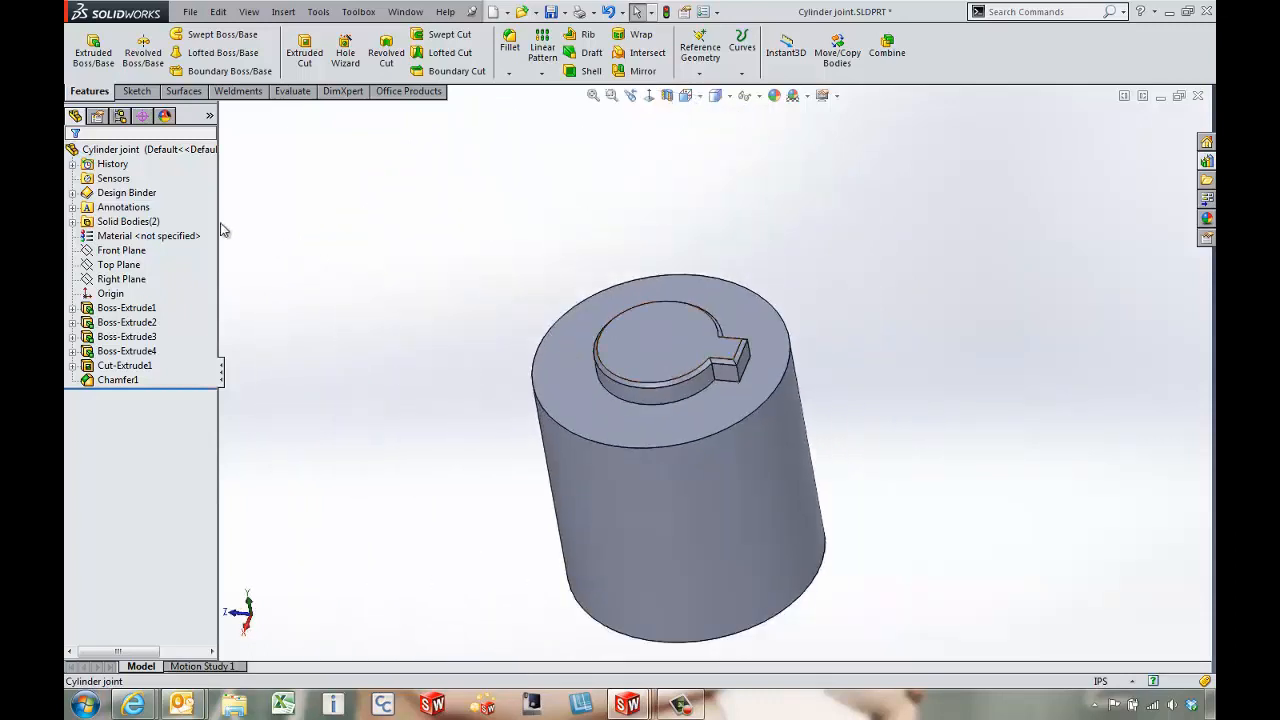
left_click(128, 220)
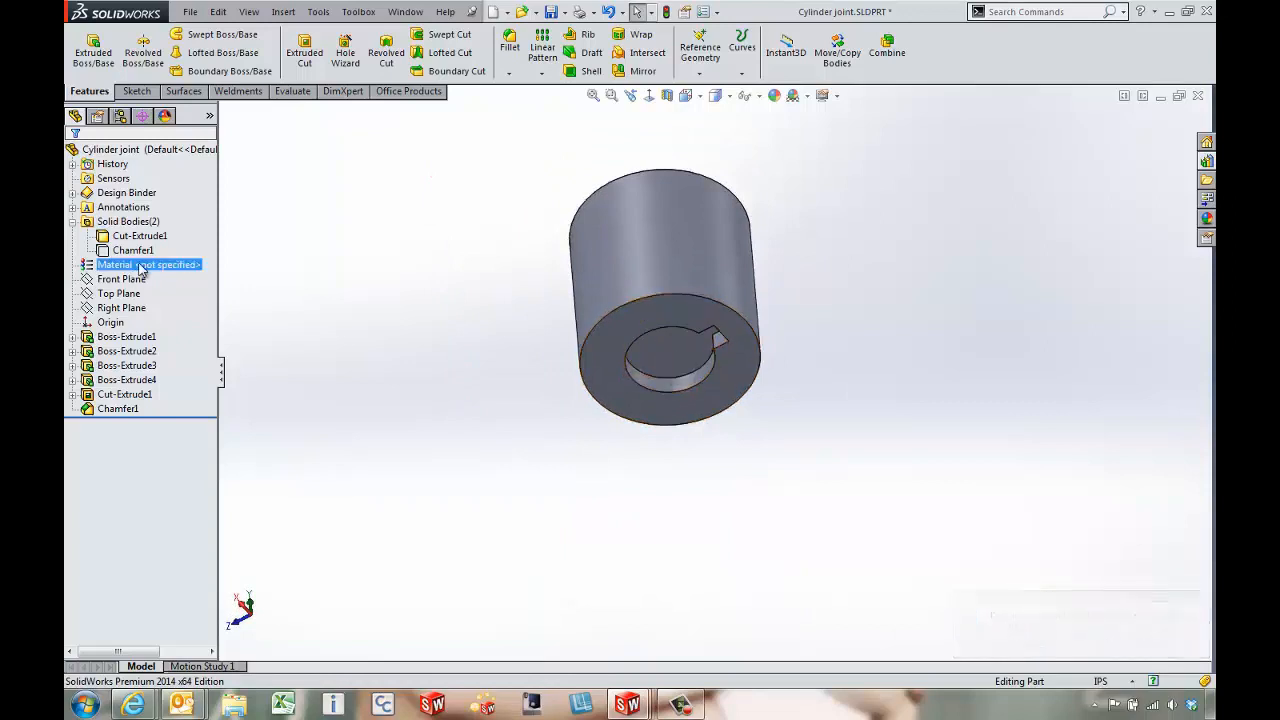
left_click(132, 250)
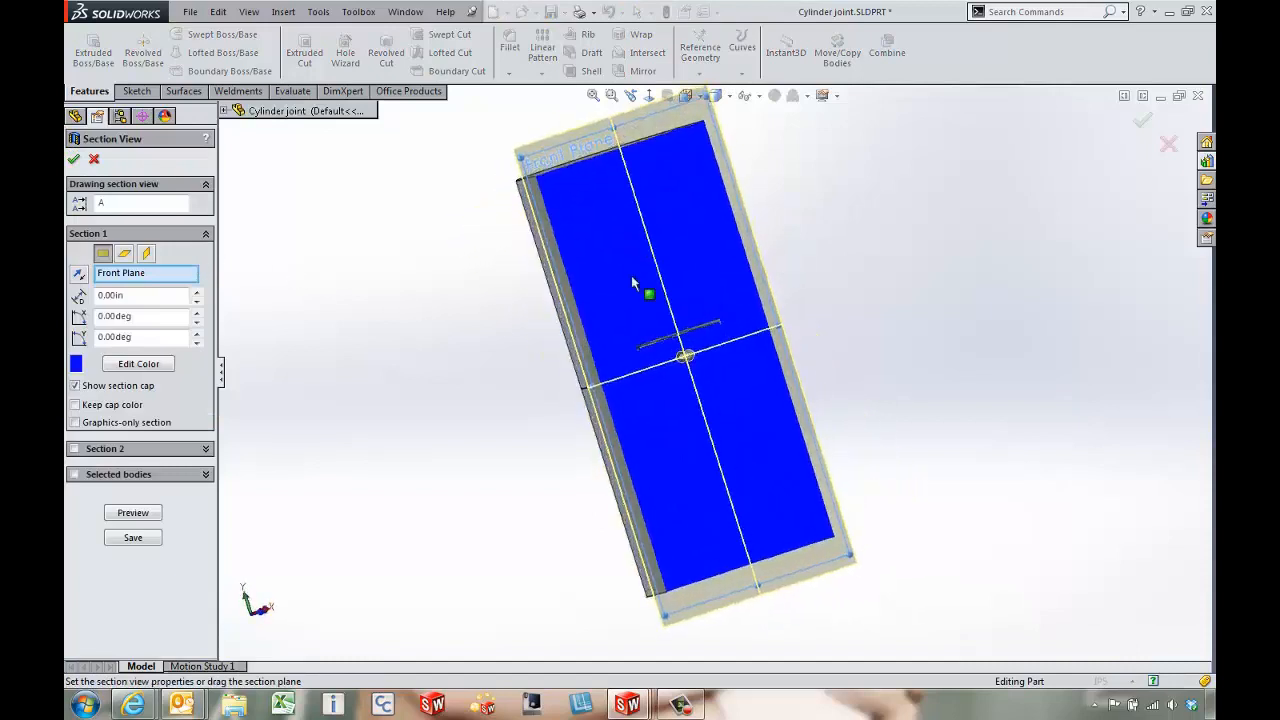
Accept the Front Plane section cut to reveal the key inside the cylinder joint.
left_click(72, 160)
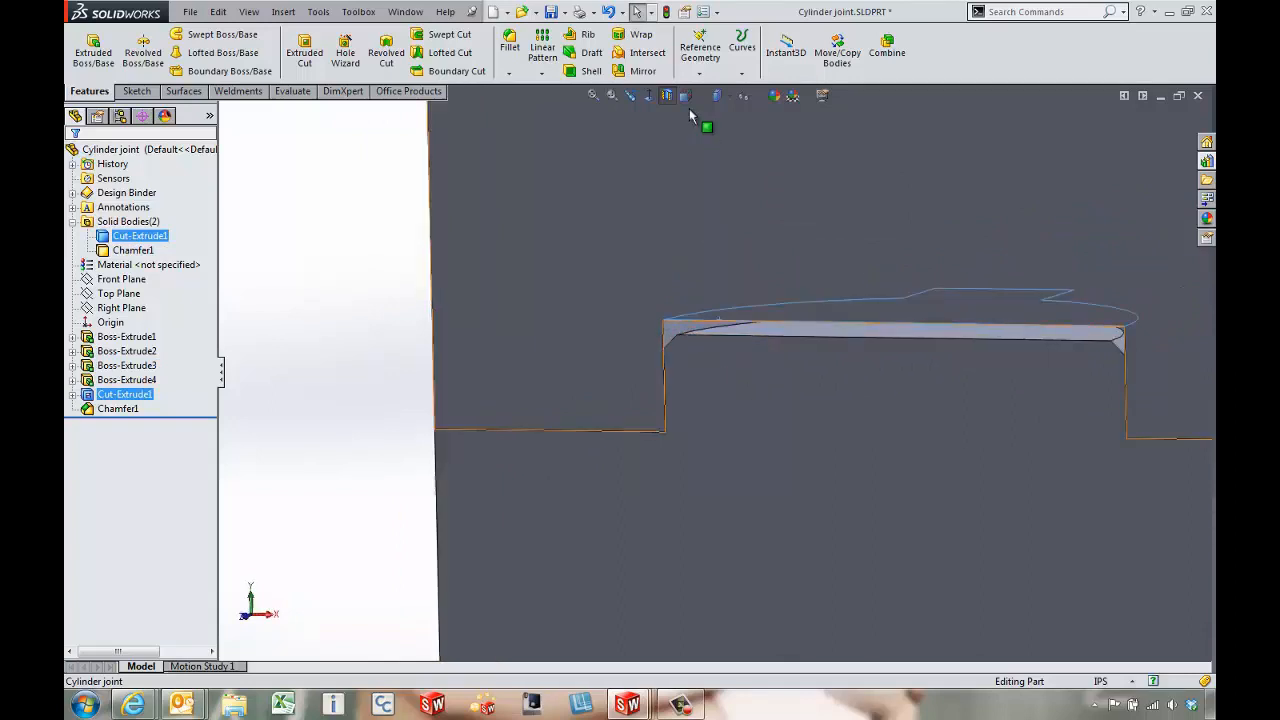
mouse_move(668, 96)
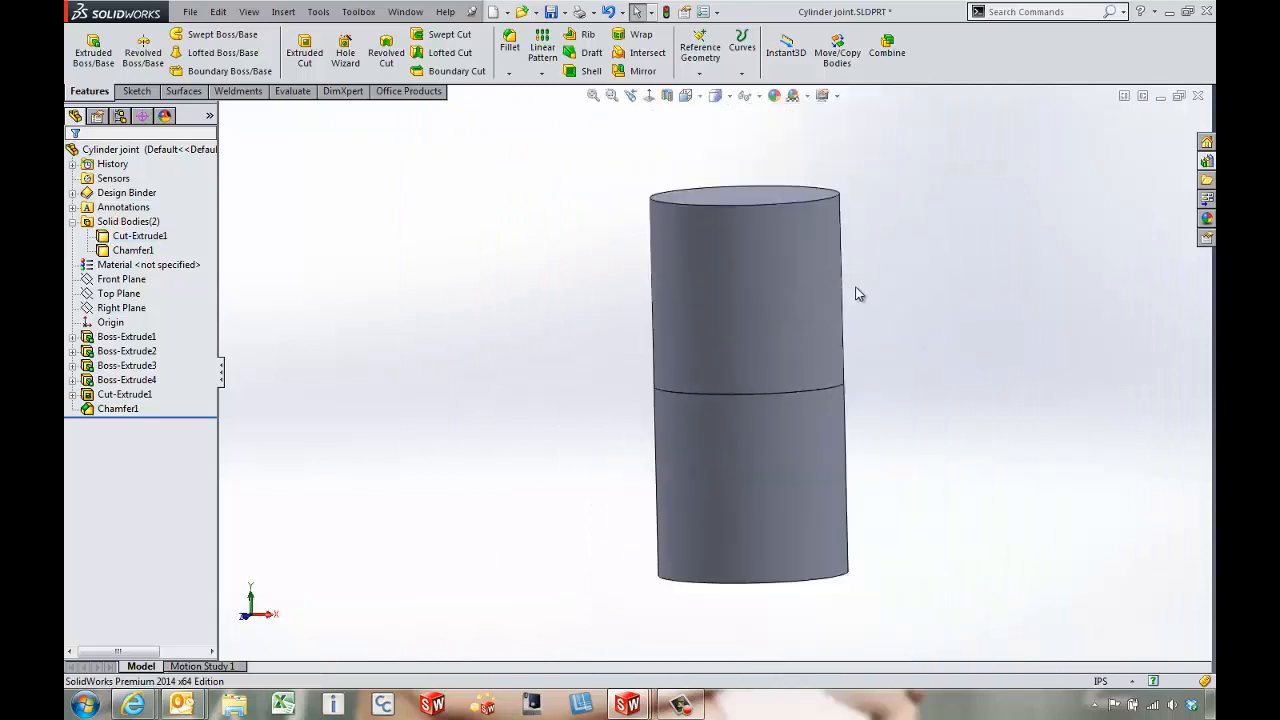
mouse_move(872, 288)
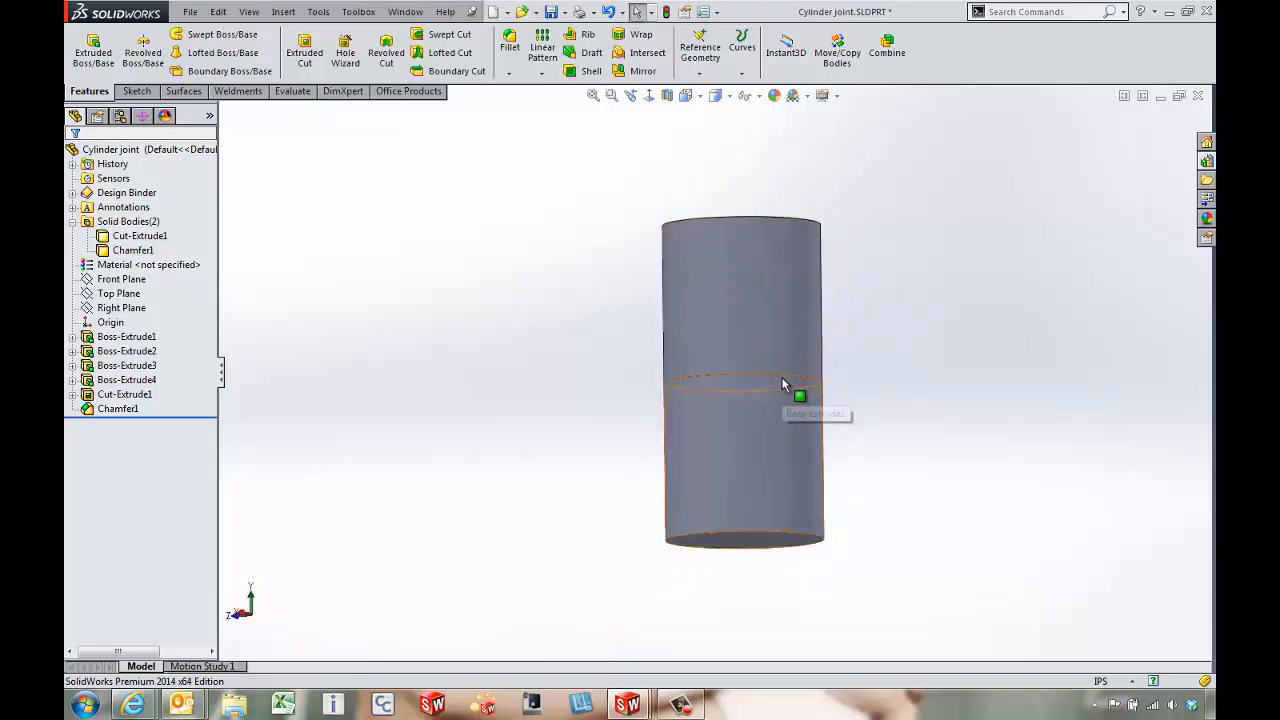
mouse_move(808, 396)
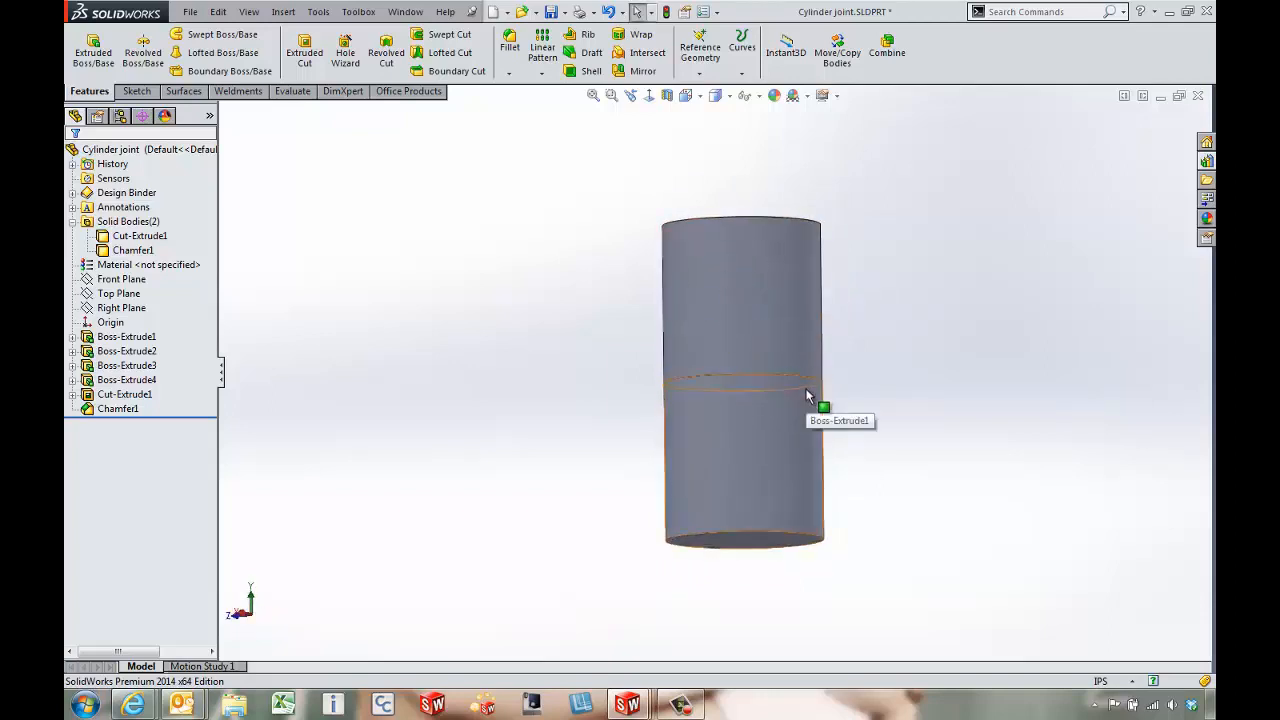